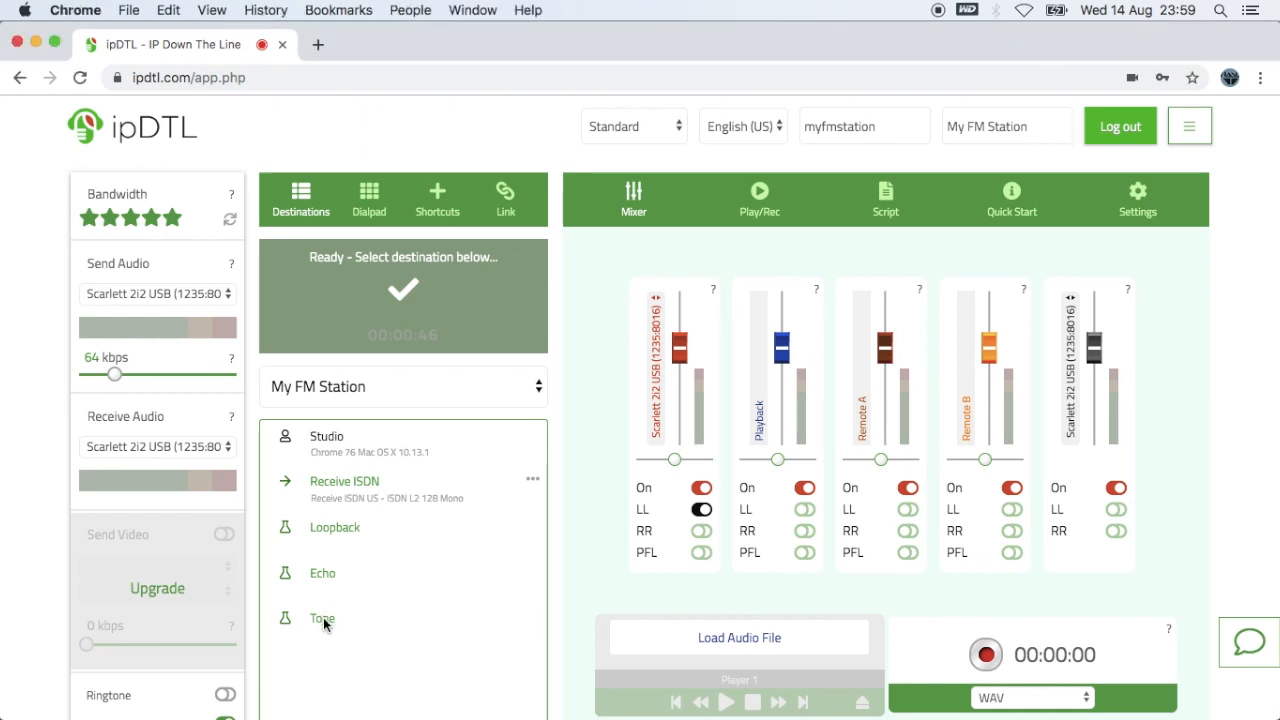
Step: Call the Tone test destination so its tone feeds the mixer's Remote A channel
click(322, 618)
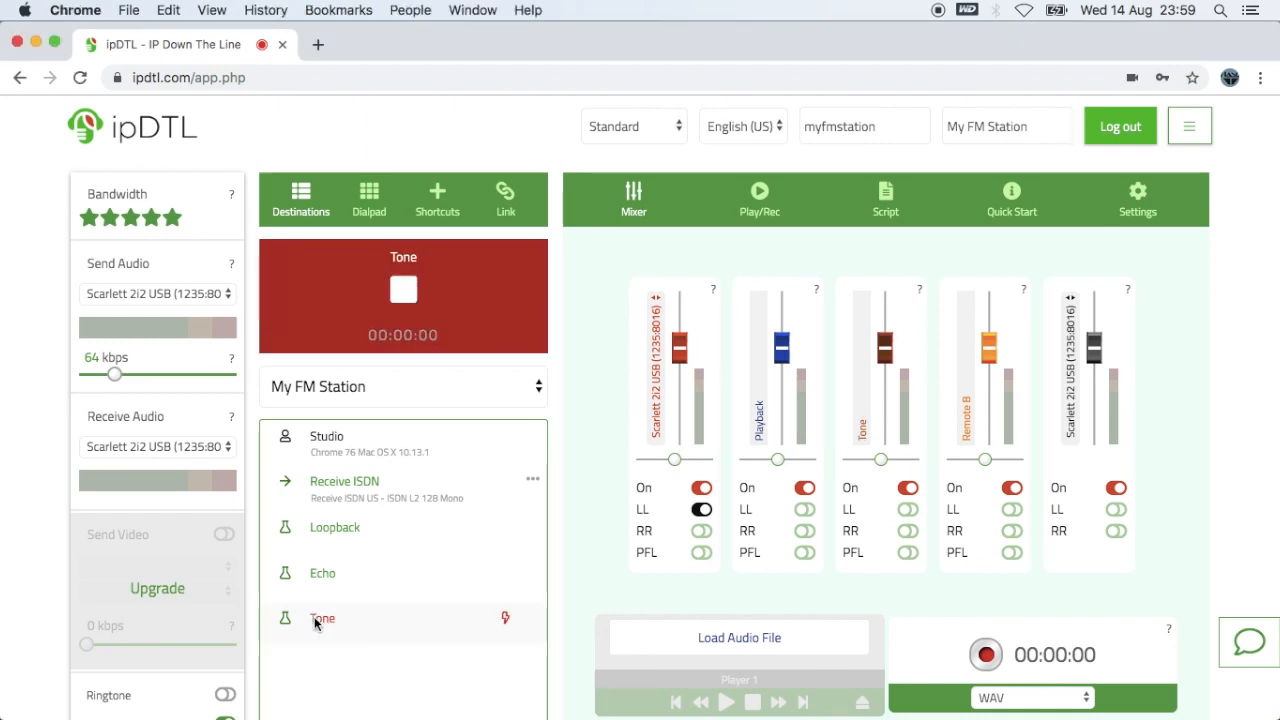